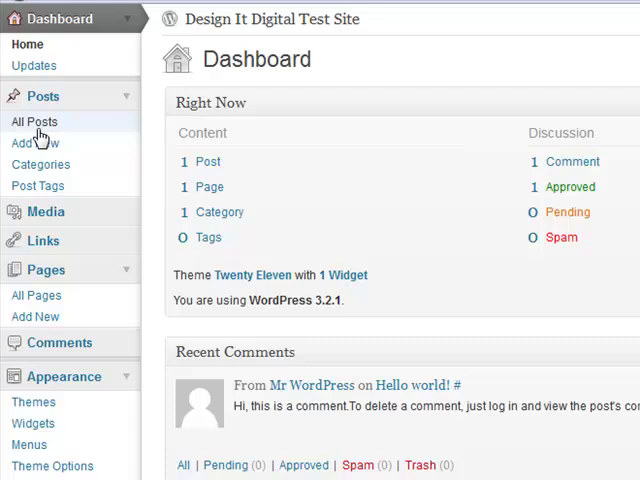
pyautogui.moveTo(32, 144)
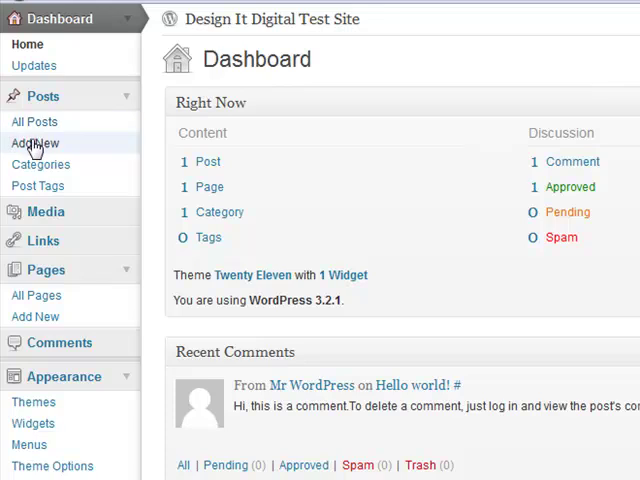
# Step: Enter 'Sample' as the title of the new post
pyautogui.click(36, 144)
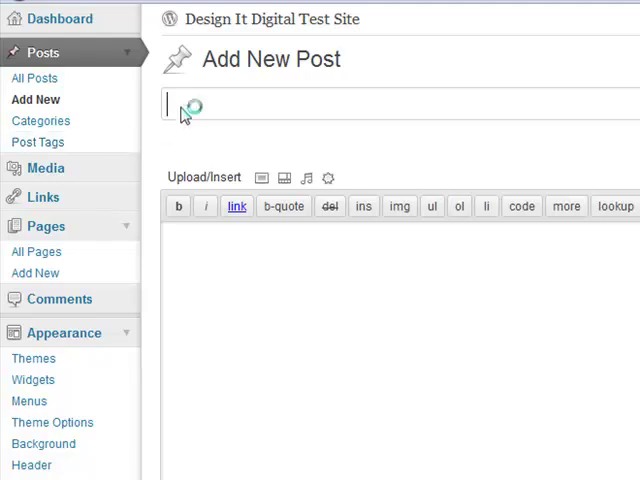
pyautogui.write('Sam')
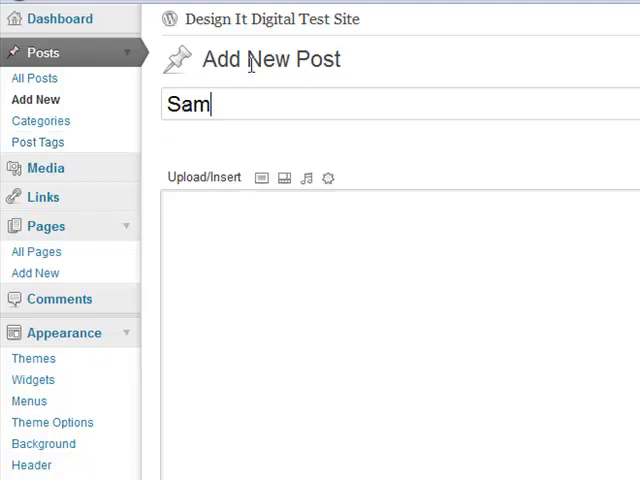
pyautogui.write('ple')
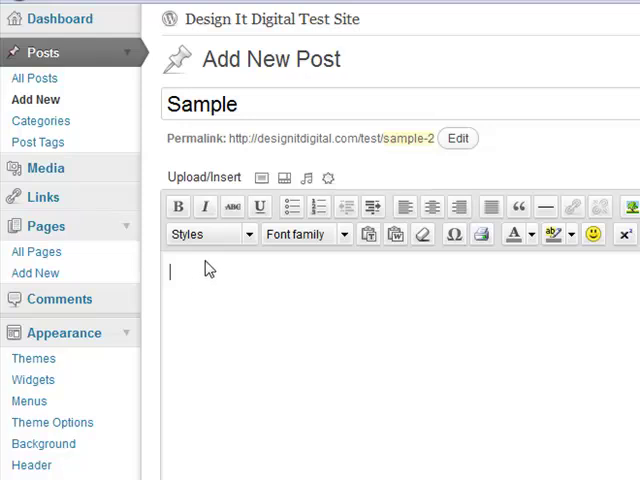
pyautogui.moveTo(182, 184)
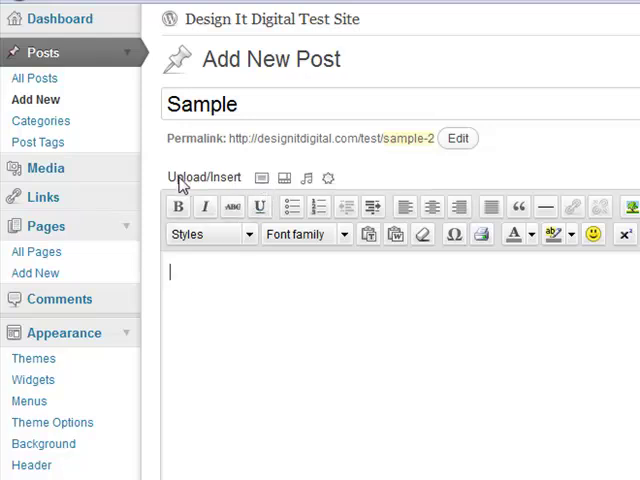
pyautogui.moveTo(260, 178)
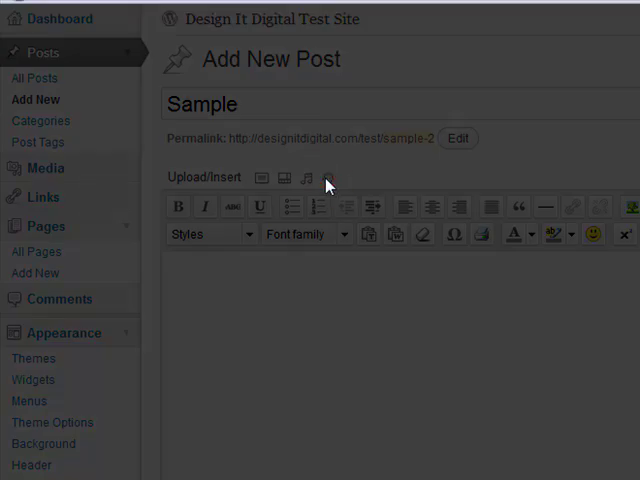
# Step: Upload 48-Day-Schedule.pdf from the computer through the media uploader
pyautogui.click(260, 176)
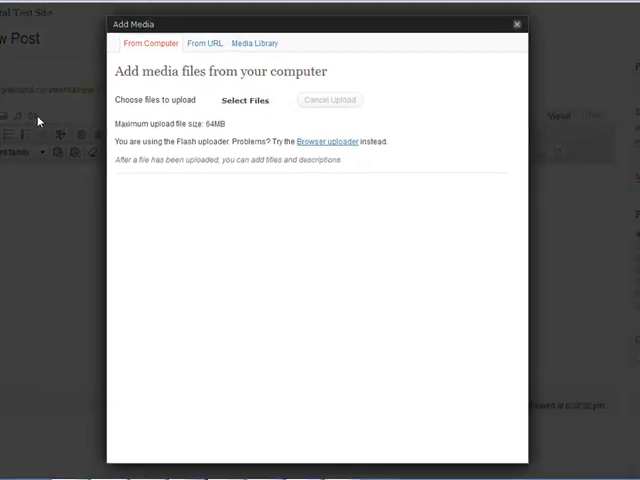
pyautogui.click(244, 100)
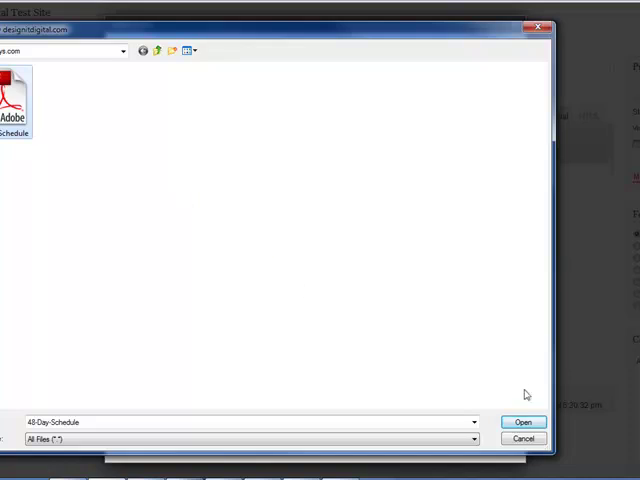
pyautogui.click(524, 420)
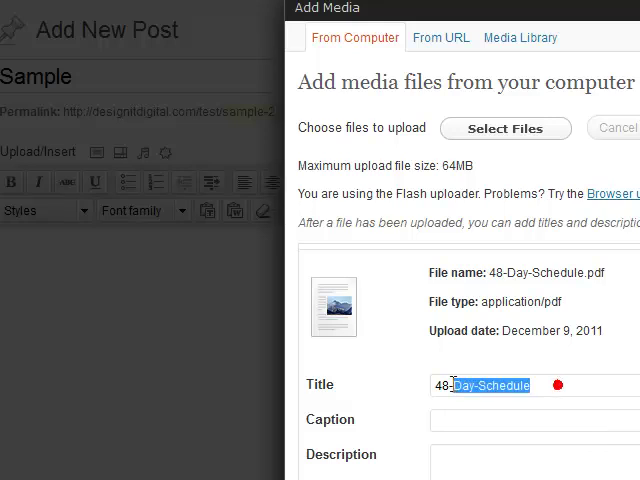
# Step: Retitle the PDF 'Download PDF file here.' and insert it into the post as a link
pyautogui.write('Download PDF file here.')
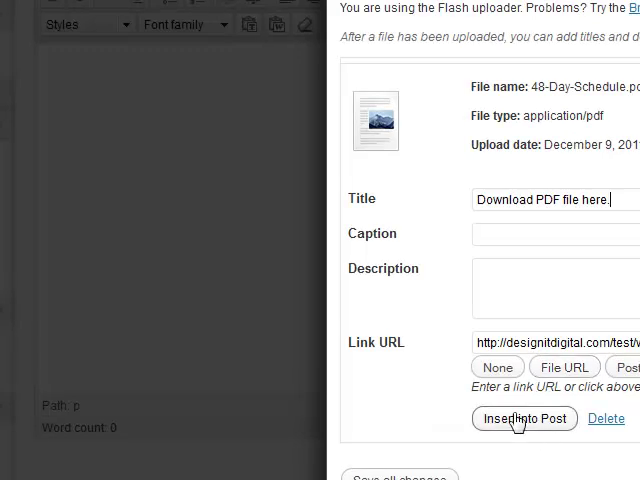
pyautogui.click(524, 418)
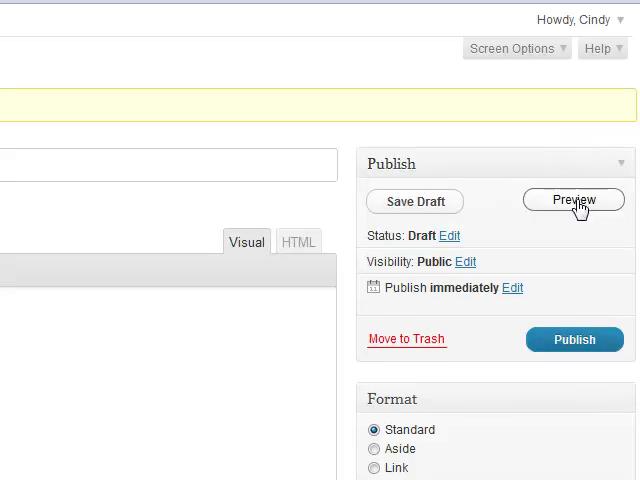
# Step: Preview the Sample draft and follow its 'Download PDF file here.' link to the PDF
pyautogui.click(574, 200)
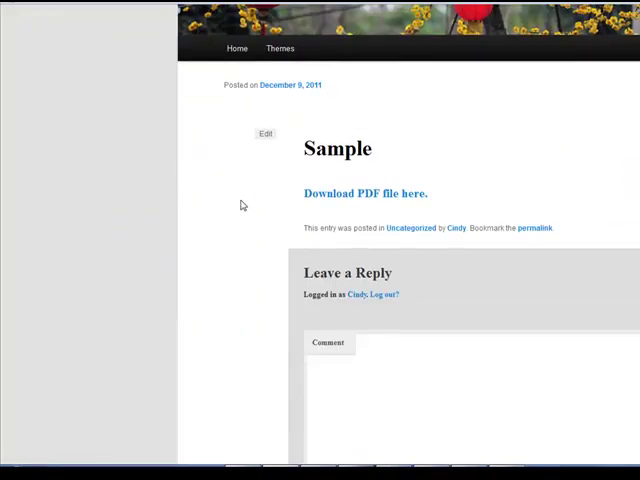
pyautogui.moveTo(364, 198)
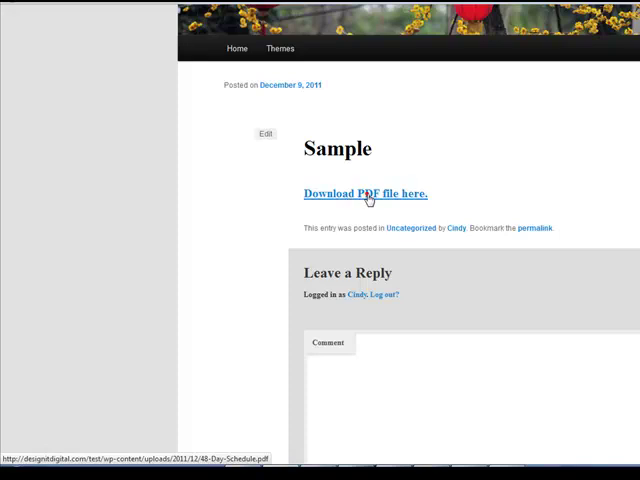
pyautogui.click(366, 192)
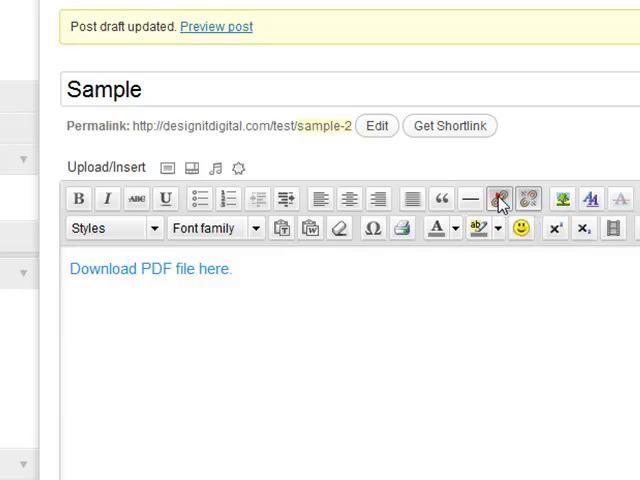
pyautogui.click(502, 196)
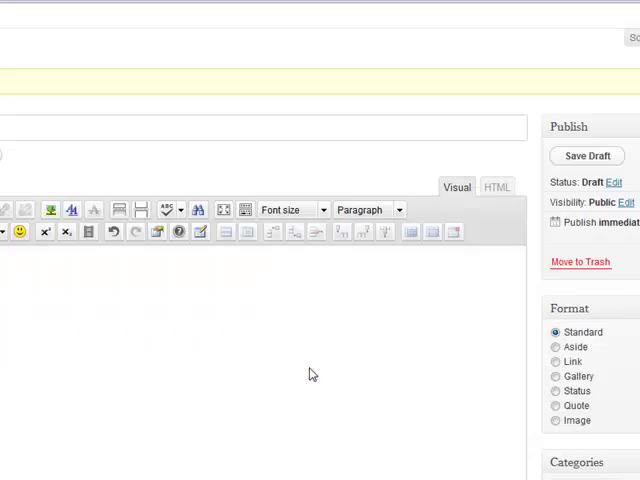
pyautogui.click(572, 142)
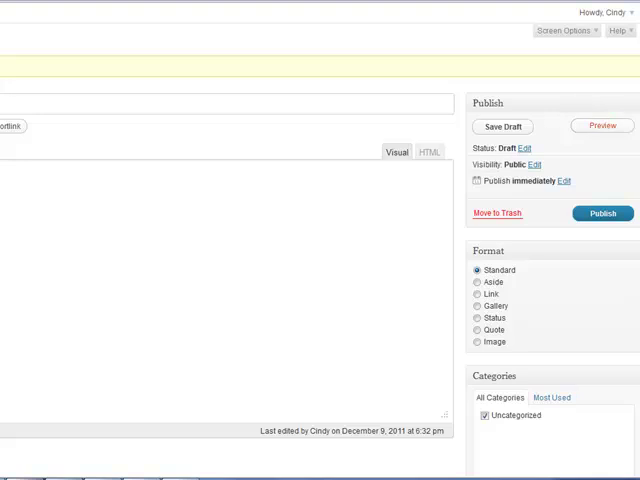
# Step: Preview the draft again and follow the Download PDF link from the preview
pyautogui.click(604, 126)
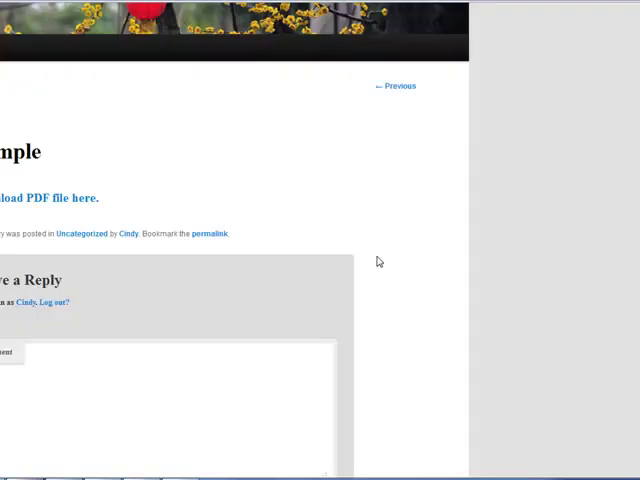
pyautogui.scroll(3)
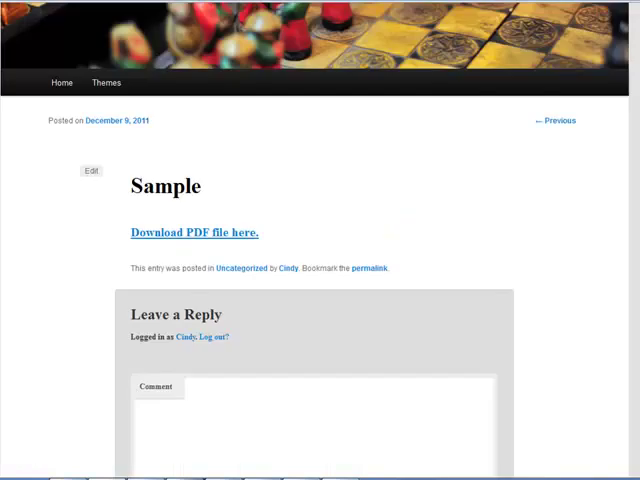
pyautogui.click(92, 168)
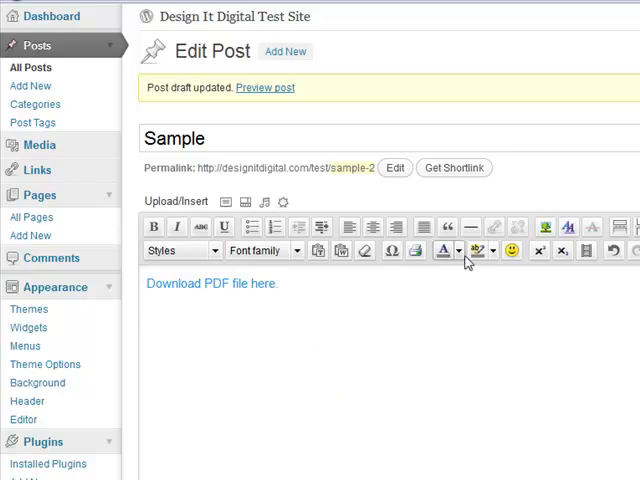
pyautogui.moveTo(164, 392)
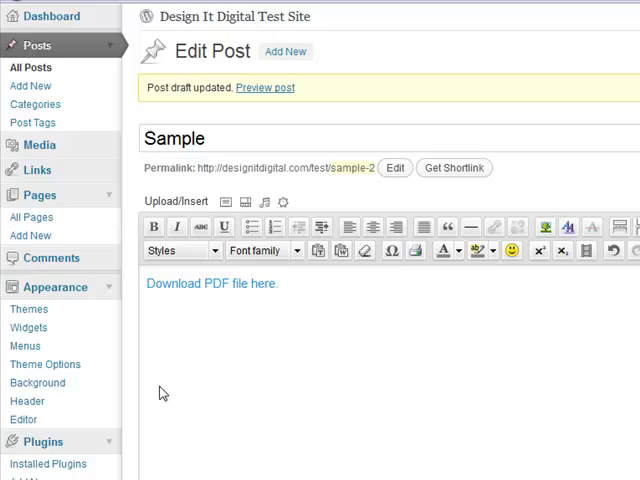
# Step: Add a second 'Download PDF file here.' line and bring up the media uploader for it
pyautogui.write('Download PDF')
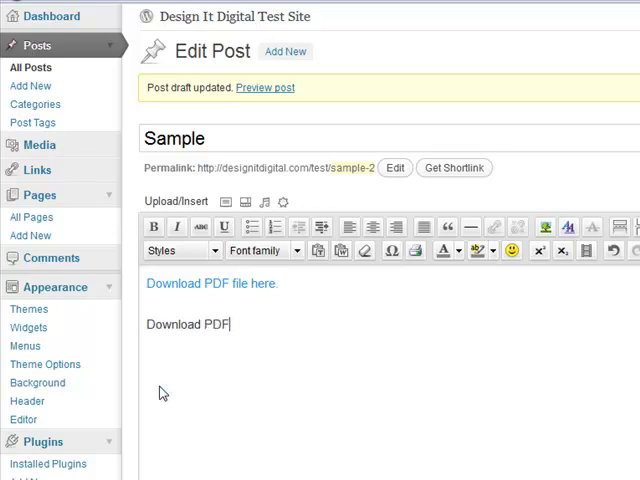
pyautogui.write('file here.')
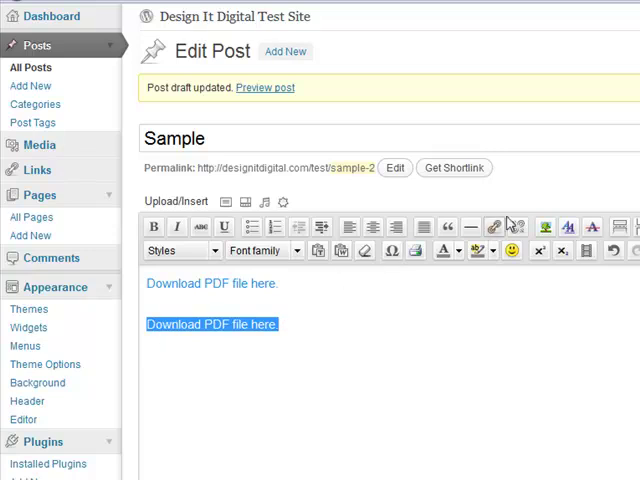
pyautogui.click(500, 226)
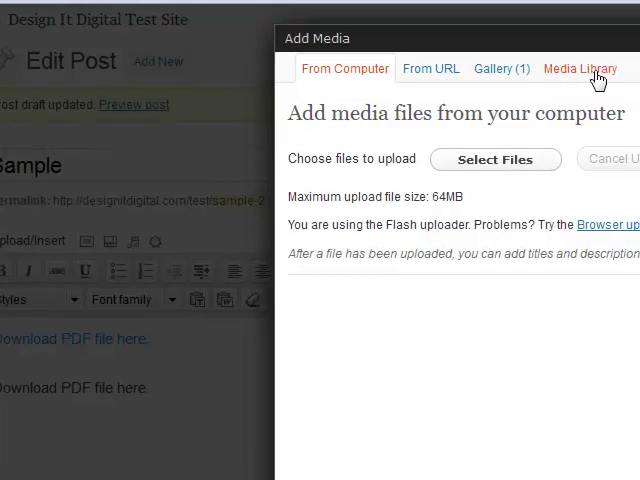
pyautogui.moveTo(512, 128)
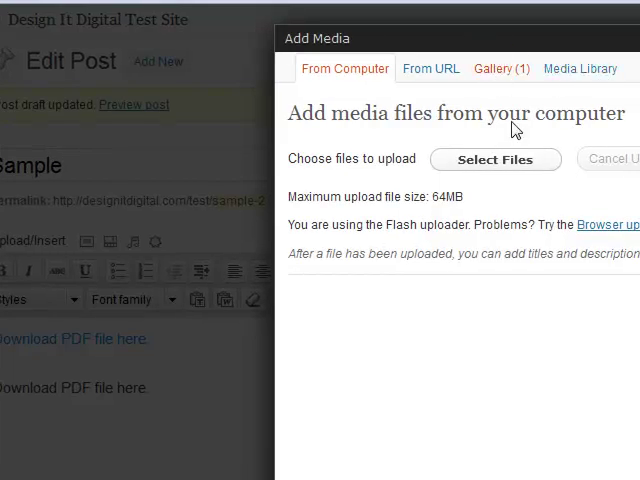
# Step: Review the uploaded PDF's details and link address in the Gallery, then close the media window
pyautogui.click(488, 68)
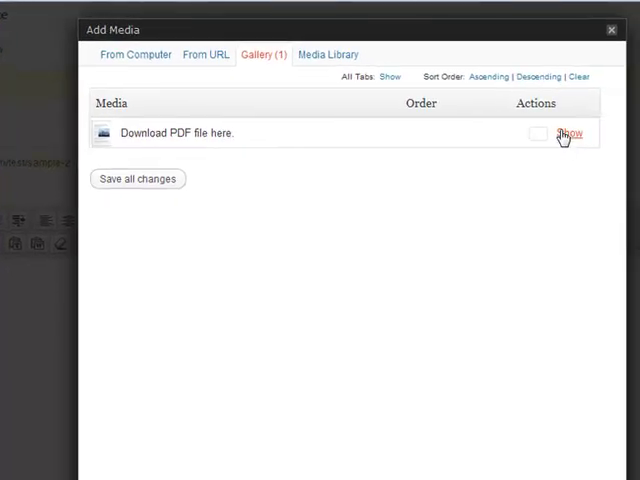
pyautogui.click(568, 132)
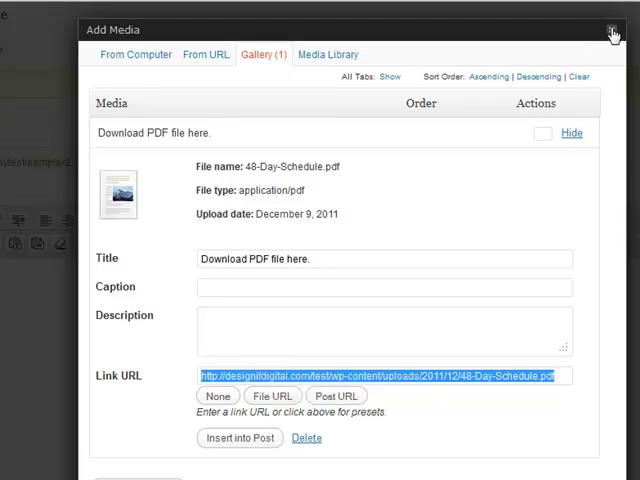
pyautogui.click(612, 32)
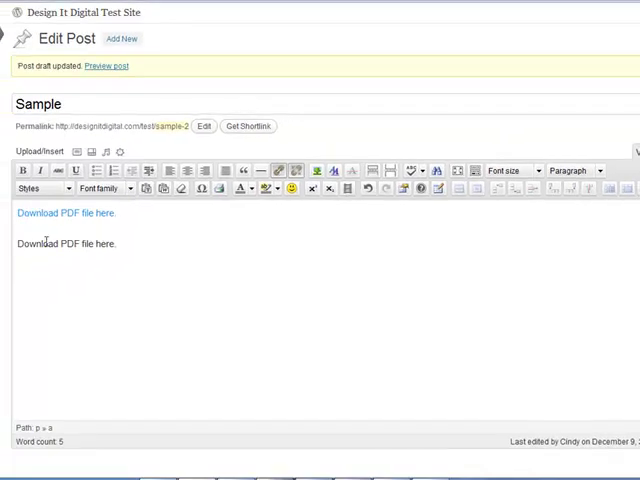
# Step: Link the second 'Download PDF file here.' line to the pasted PDF address, opening in a new window
pyautogui.tripleClick(64, 244)
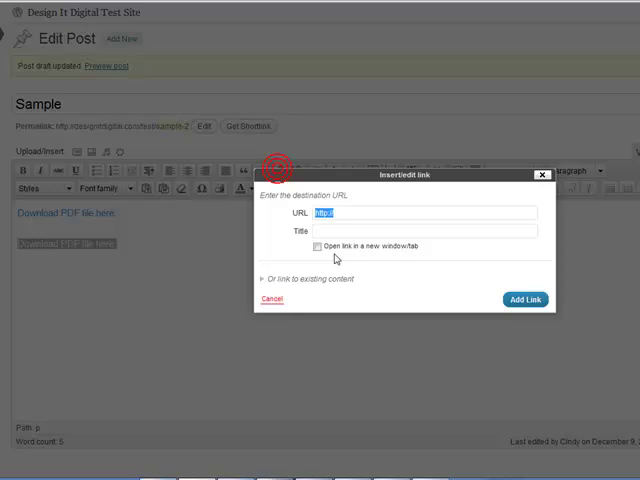
pyautogui.rightClick(496, 332)
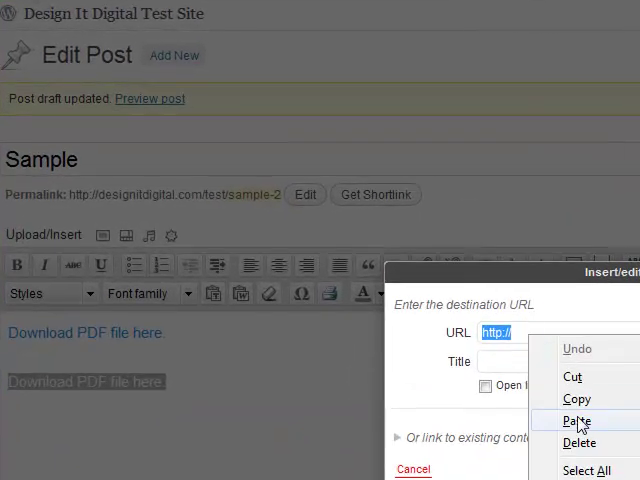
pyautogui.click(576, 420)
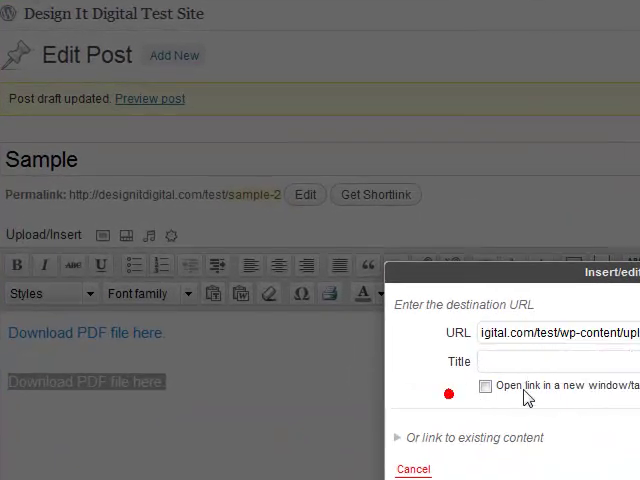
pyautogui.click(484, 386)
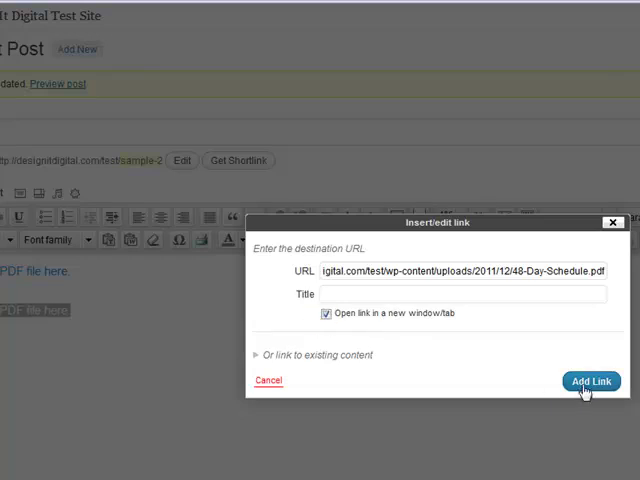
pyautogui.click(592, 380)
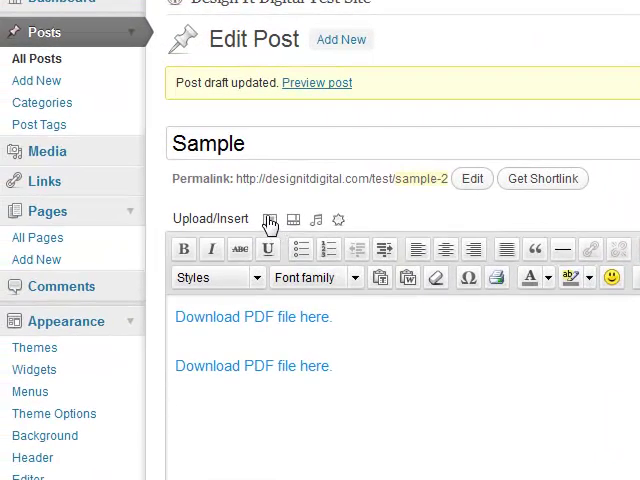
pyautogui.click(268, 220)
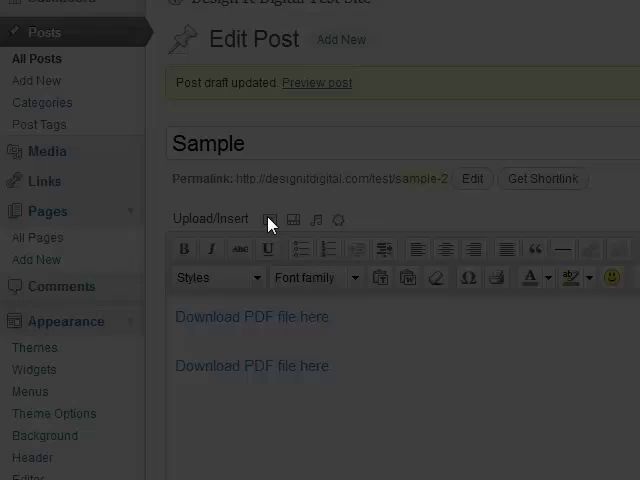
# Step: Upload the download_pdf button image from the computer's folder
pyautogui.click(268, 220)
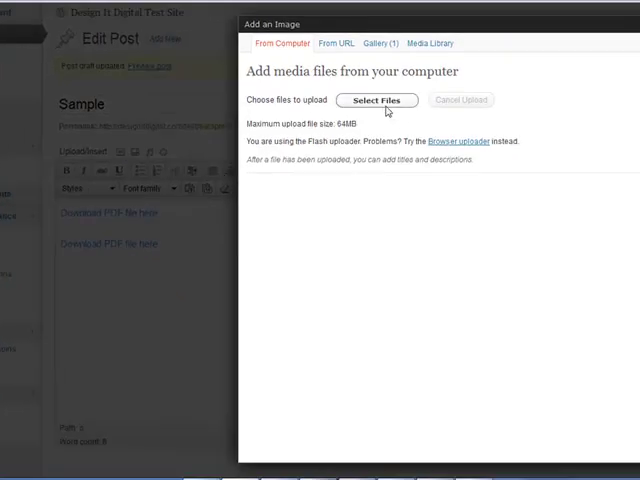
pyautogui.click(378, 100)
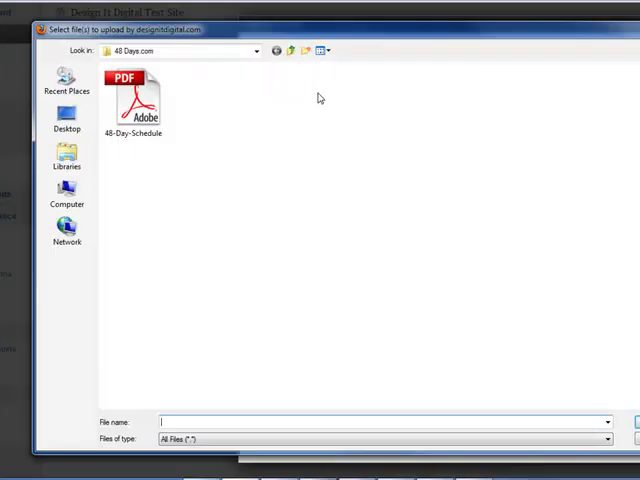
pyautogui.click(68, 160)
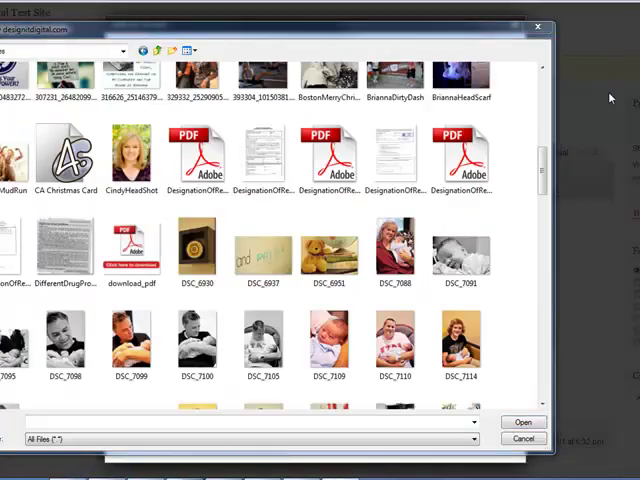
pyautogui.click(128, 250)
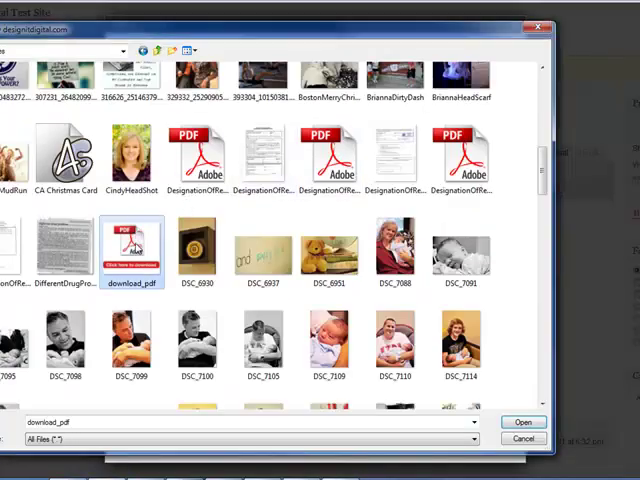
pyautogui.click(524, 420)
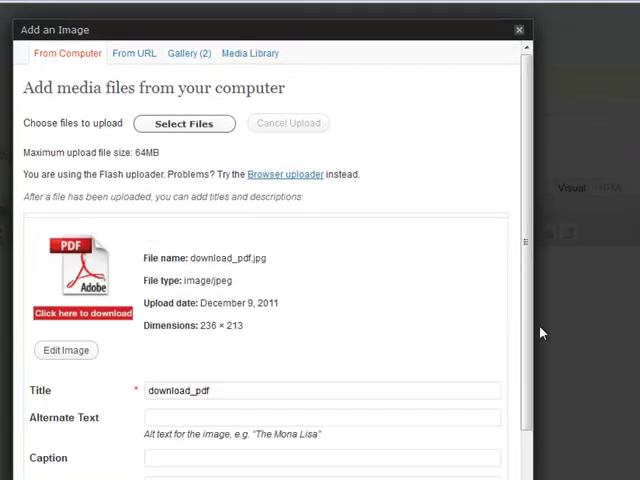
# Step: Insert the download_pdf image into the post at full size below the download lines
pyautogui.scroll(-3)
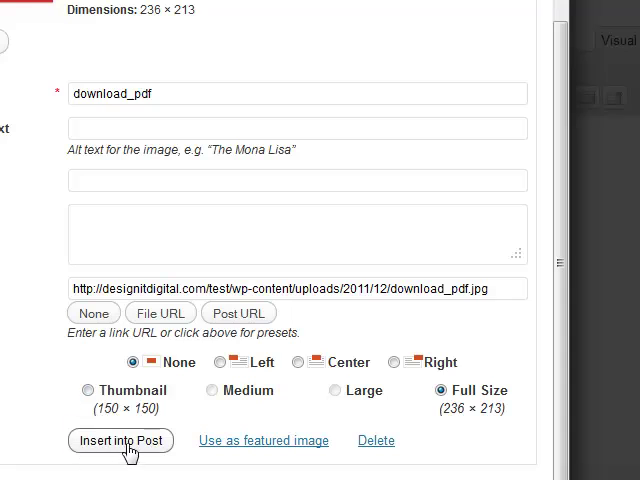
pyautogui.moveTo(128, 448)
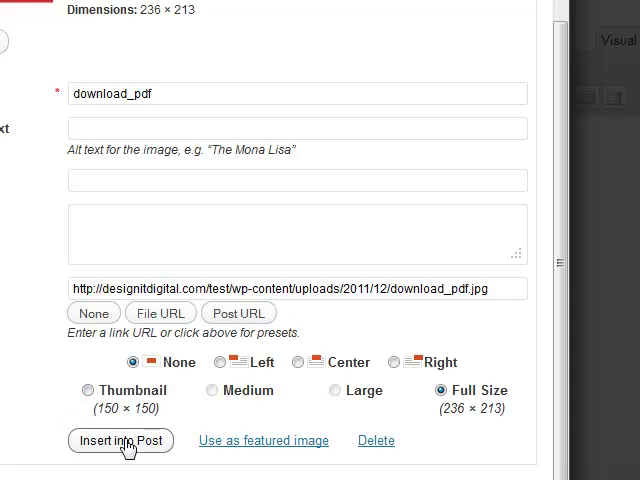
pyautogui.click(120, 440)
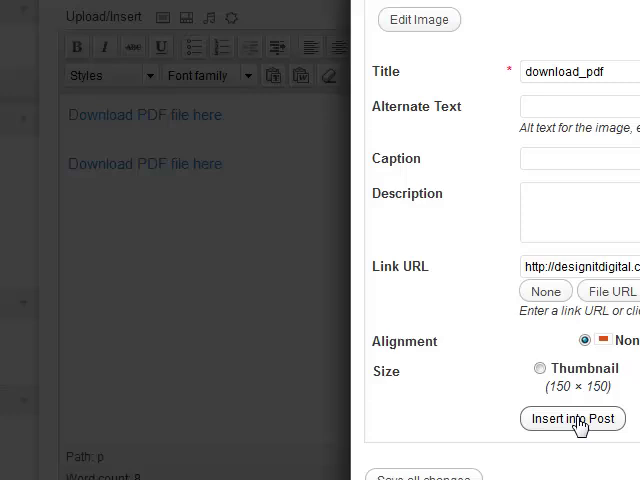
pyautogui.click(572, 418)
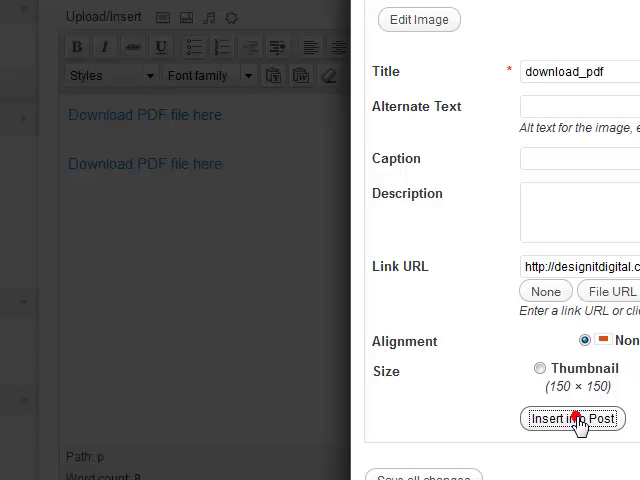
pyautogui.click(572, 418)
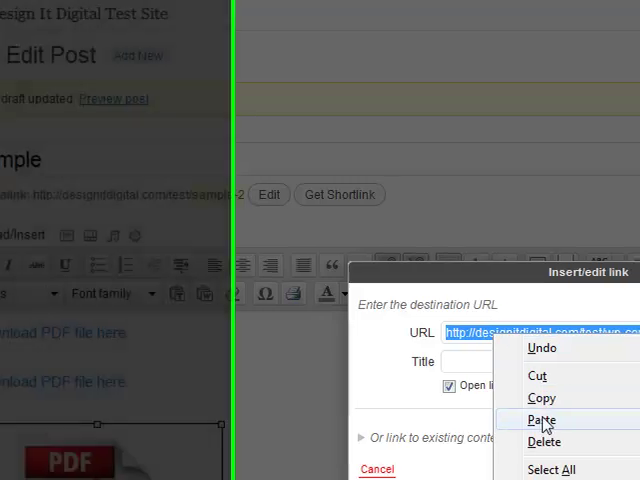
# Step: Paste the 48-Day-Schedule PDF address as the download_pdf image's link, opening in a new window, and update
pyautogui.click(540, 420)
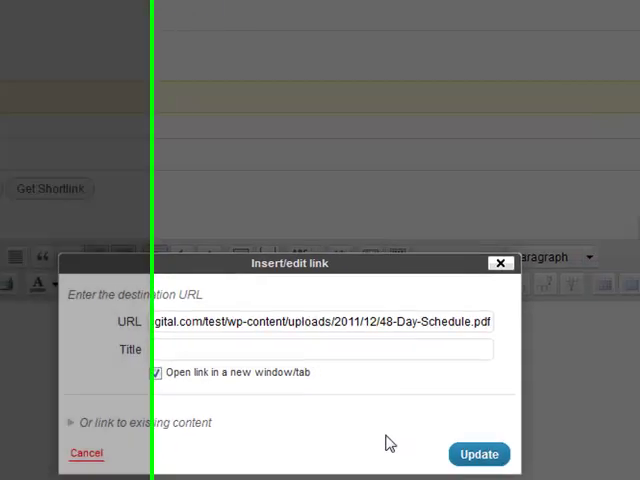
pyautogui.click(478, 454)
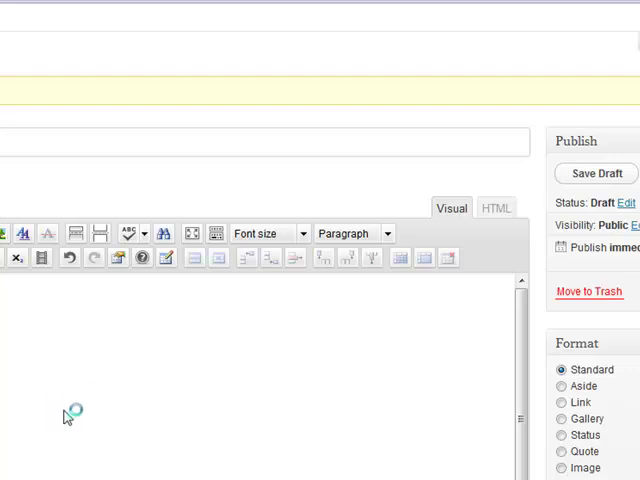
# Step: Preview the Sample post and look over both 'Download PDF file here.' links and the linked button image
pyautogui.click(596, 172)
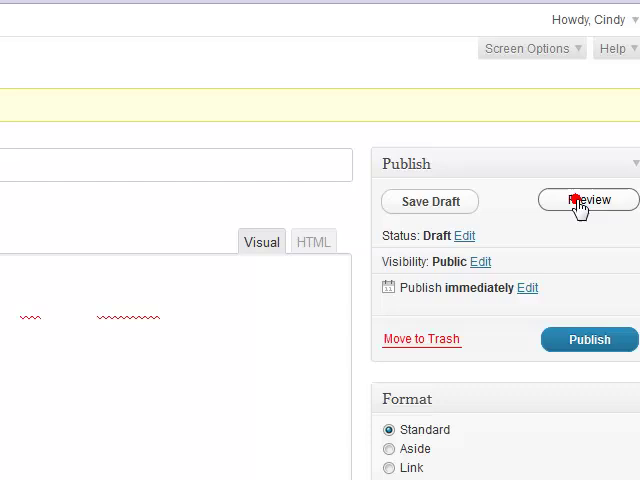
pyautogui.click(588, 200)
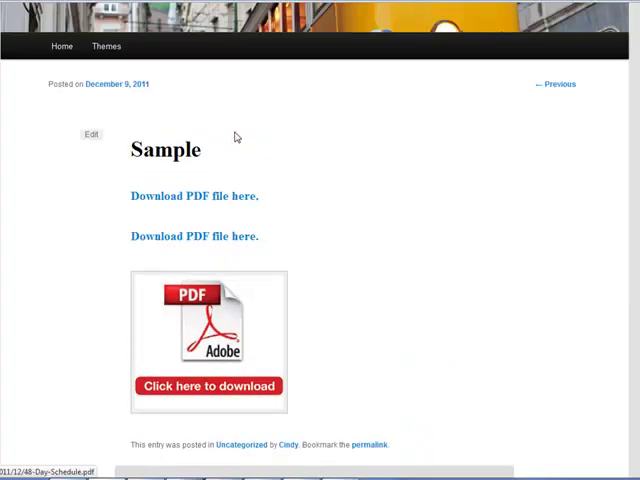
pyautogui.scroll(-3)
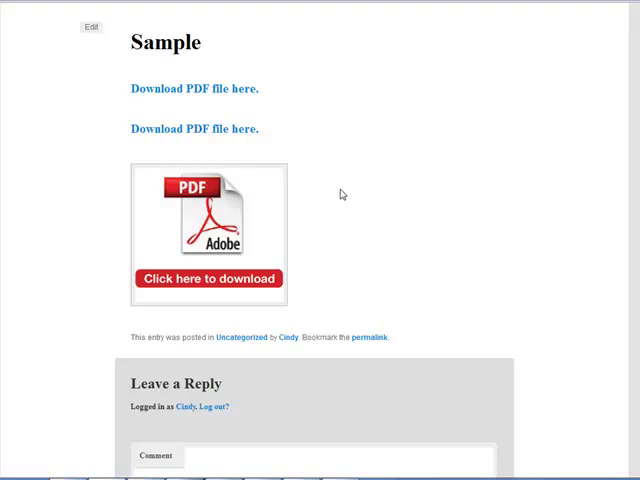